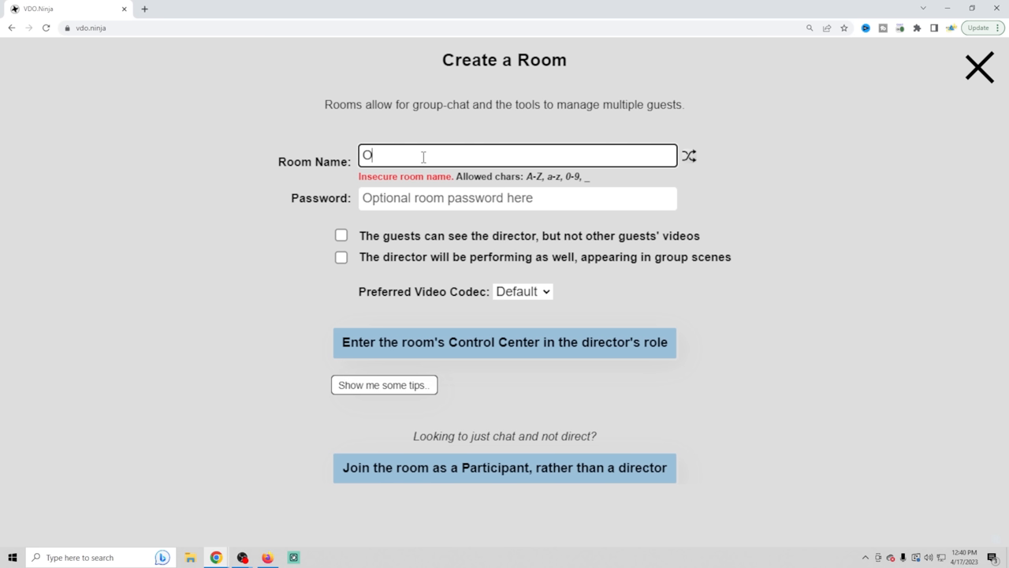
Step: Name the room 'OBS Michael' and enter its control center as director
{"action": "type", "text": "BS Michael"}
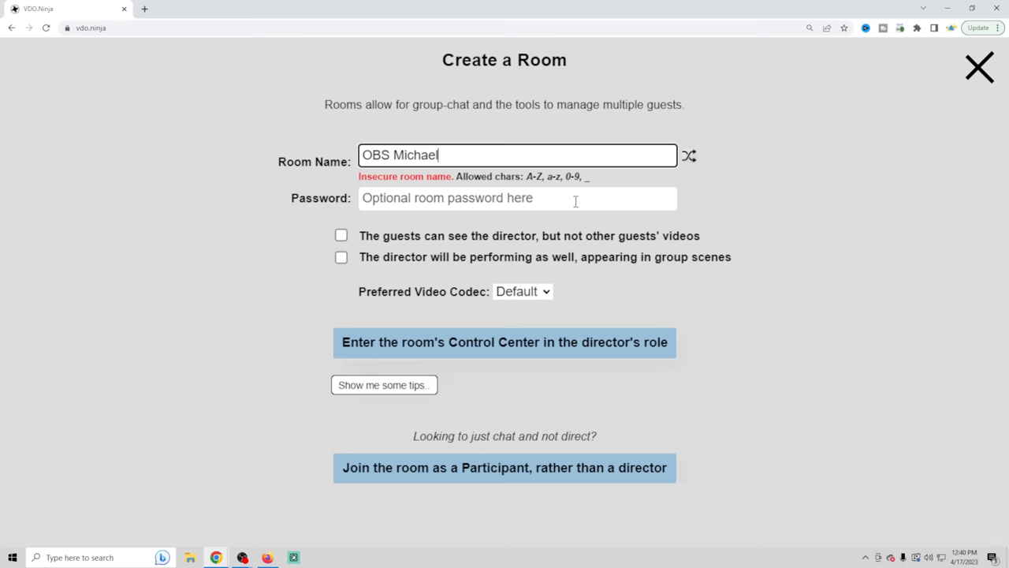
{"action": "left_click", "coordinate": [504, 342]}
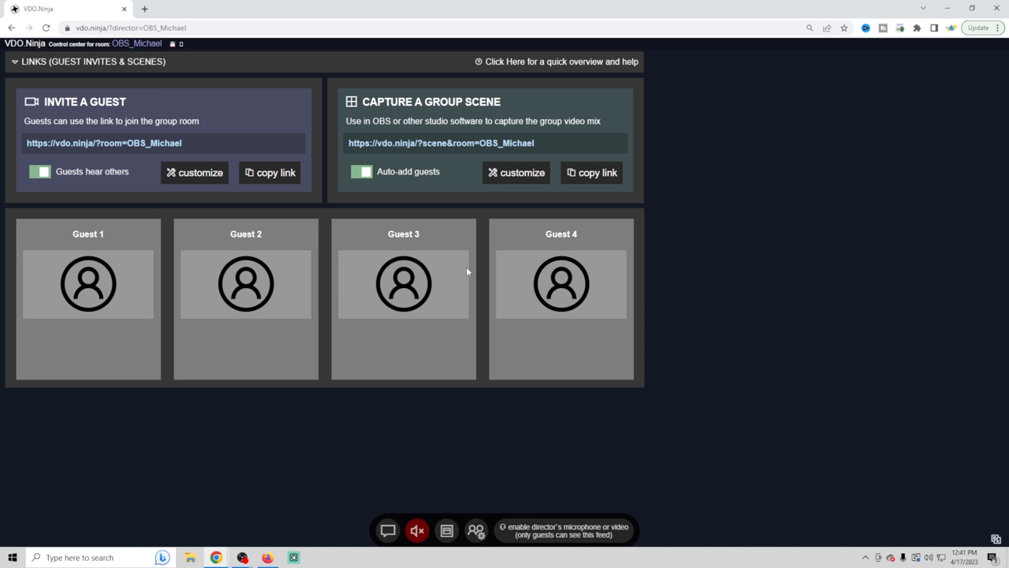
Step: Enable the director's own Cam Link Pro camera and microphone feed in the room
{"action": "left_click", "coordinate": [196, 172]}
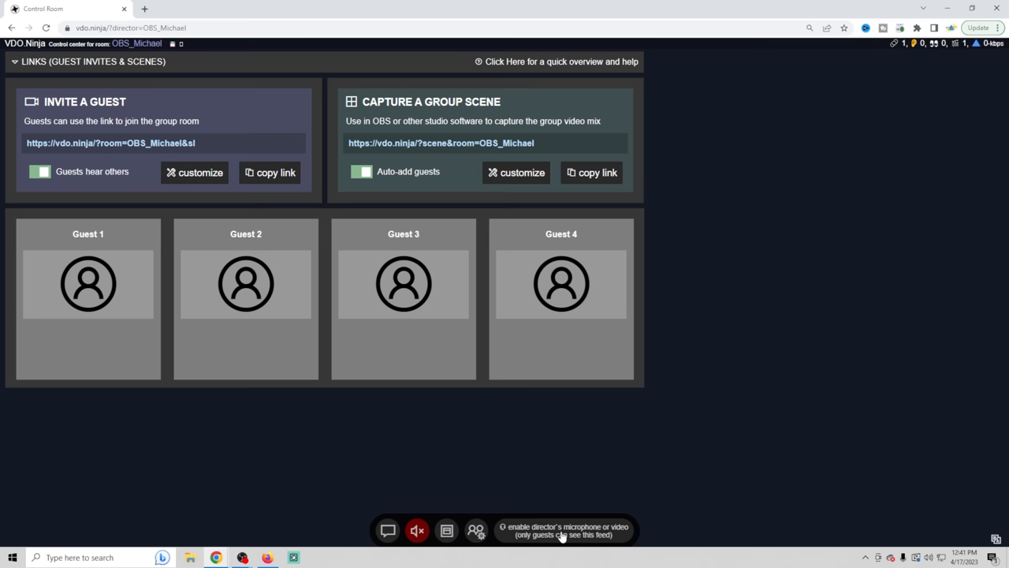
{"action": "left_click", "coordinate": [565, 530]}
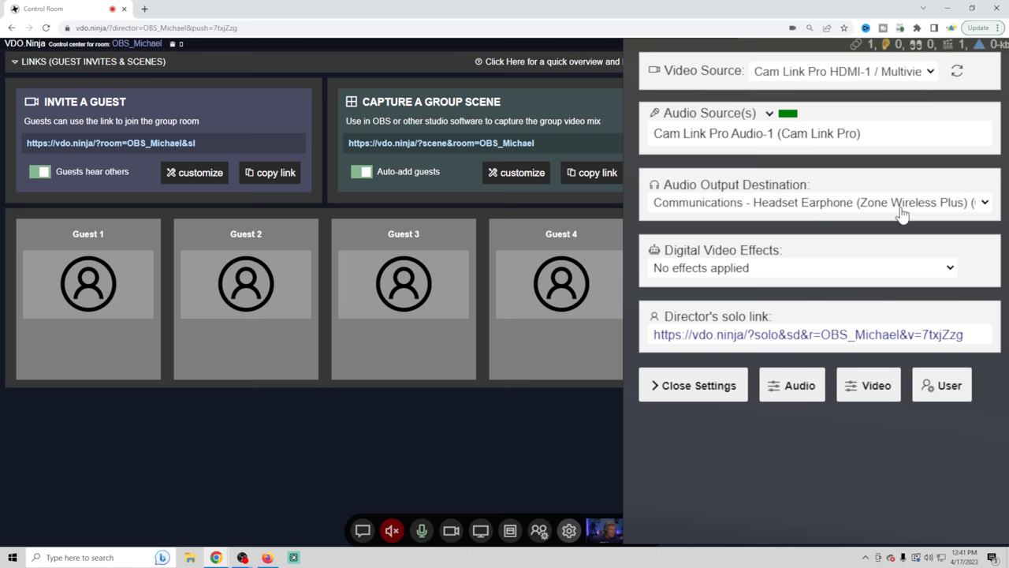
Step: Grab the director's solo view link and return to the room overview
{"action": "left_click", "coordinate": [801, 268]}
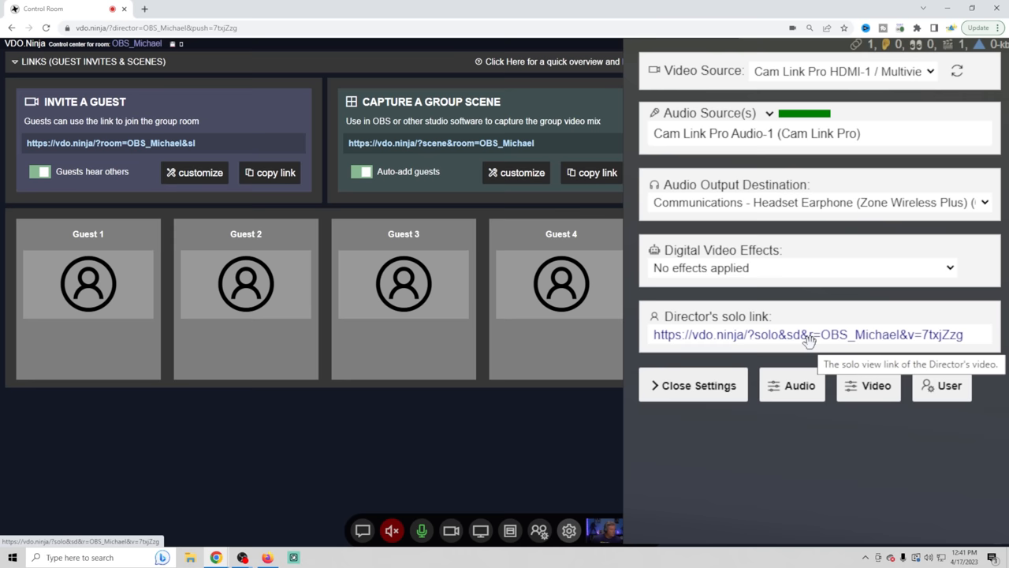
{"action": "left_click", "coordinate": [693, 385]}
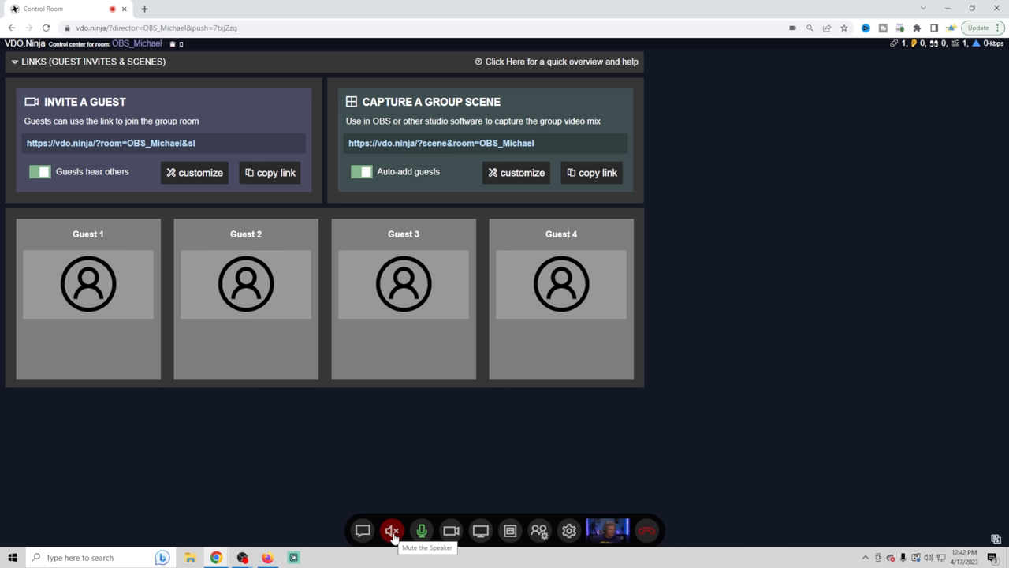
{"action": "left_click", "coordinate": [391, 530]}
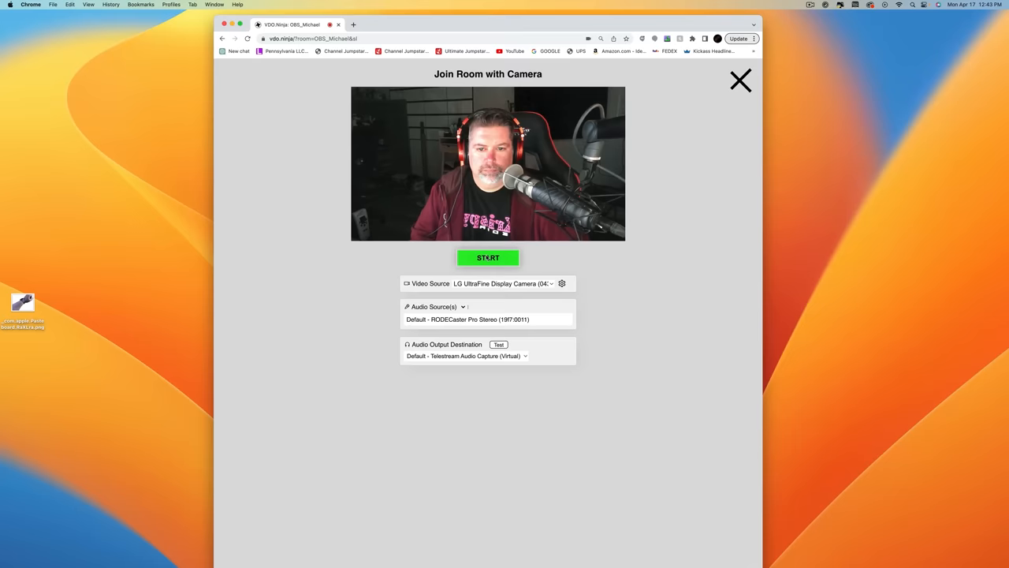
Step: Start sending the second computer's camera and audio into the OBS_Michael room
{"action": "left_click", "coordinate": [489, 259]}
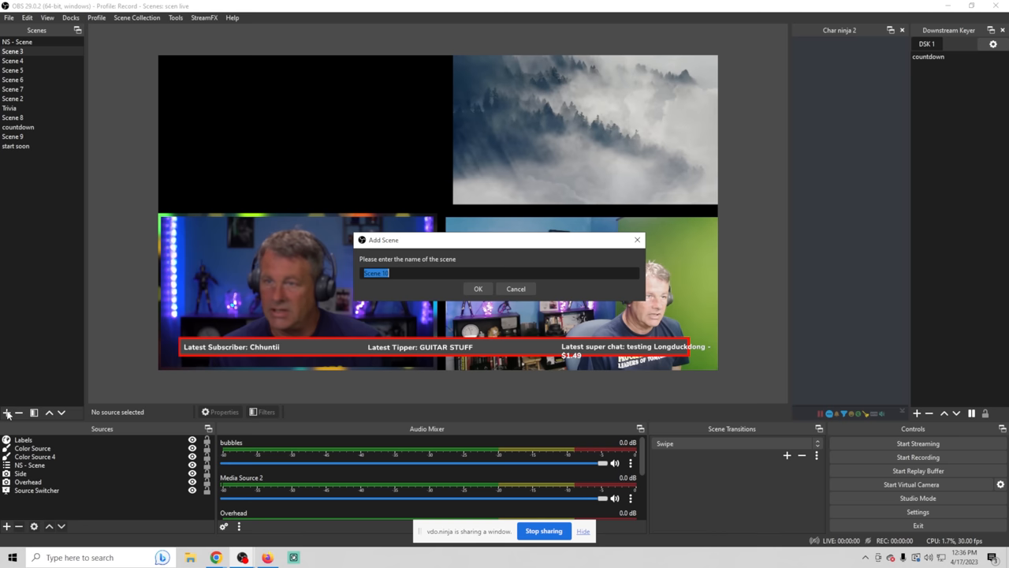
Step: Confirm the new scene named Guest in the Add Scene dialog
{"action": "left_click", "coordinate": [478, 288]}
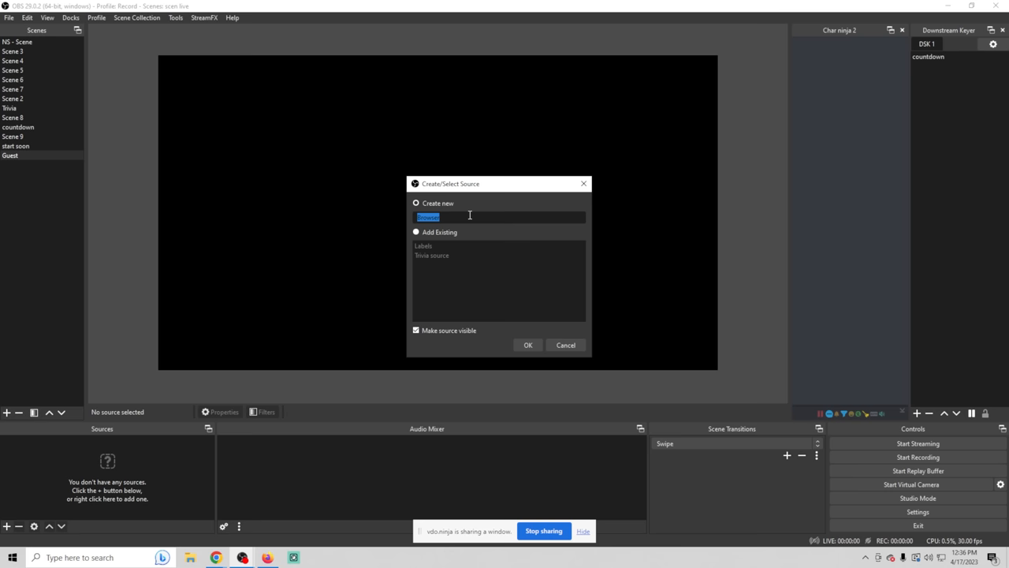
Step: Create browser source Michael with the director's solo link and OBS-controlled audio
{"action": "left_click", "coordinate": [527, 344]}
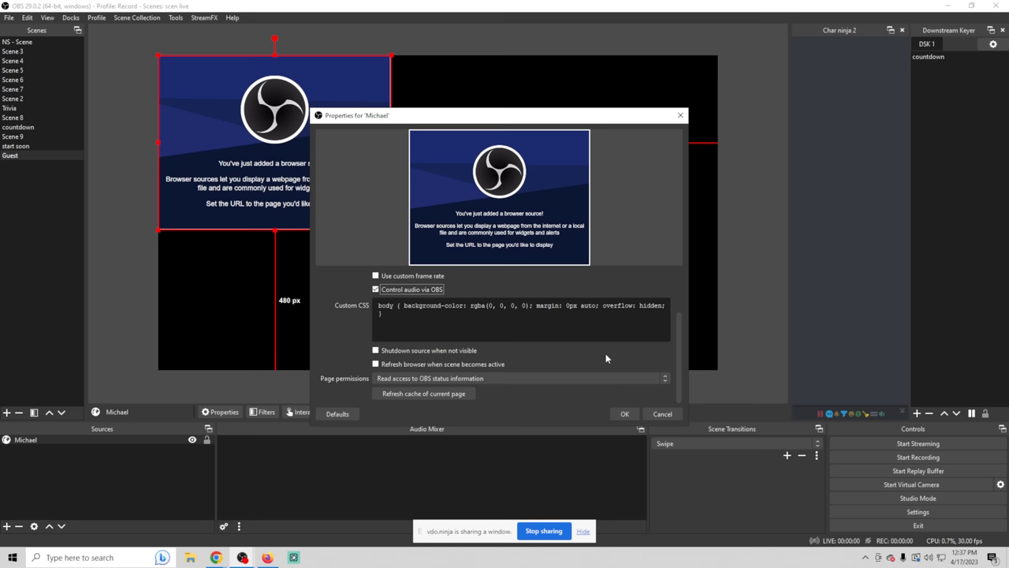
{"action": "left_click", "coordinate": [625, 413]}
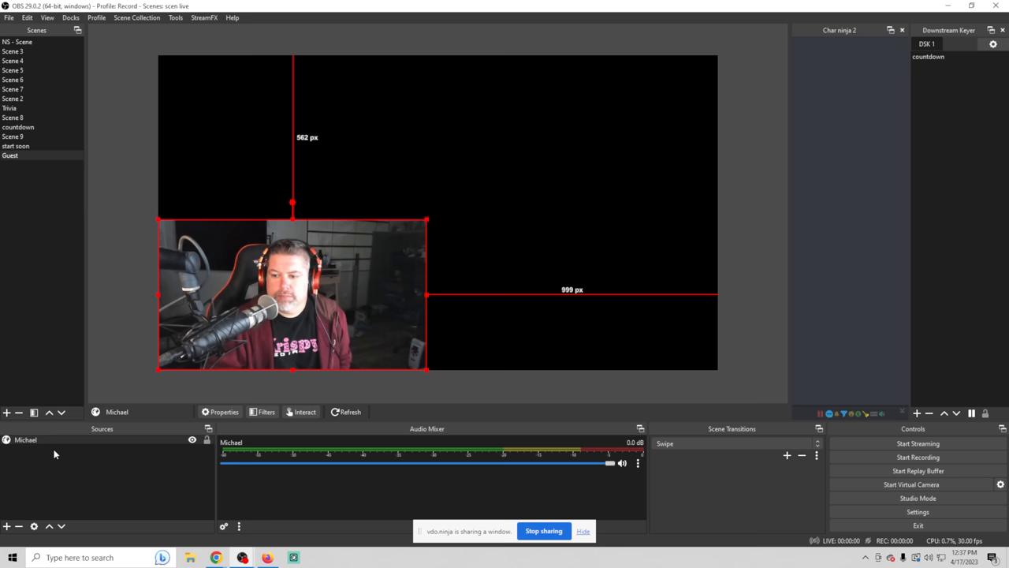
Step: Create browser source Trevor at 1920x1080 with the guest's OBS_Michael view URL
{"action": "left_click", "coordinate": [7, 412]}
{"action": "type", "text": "1080"}
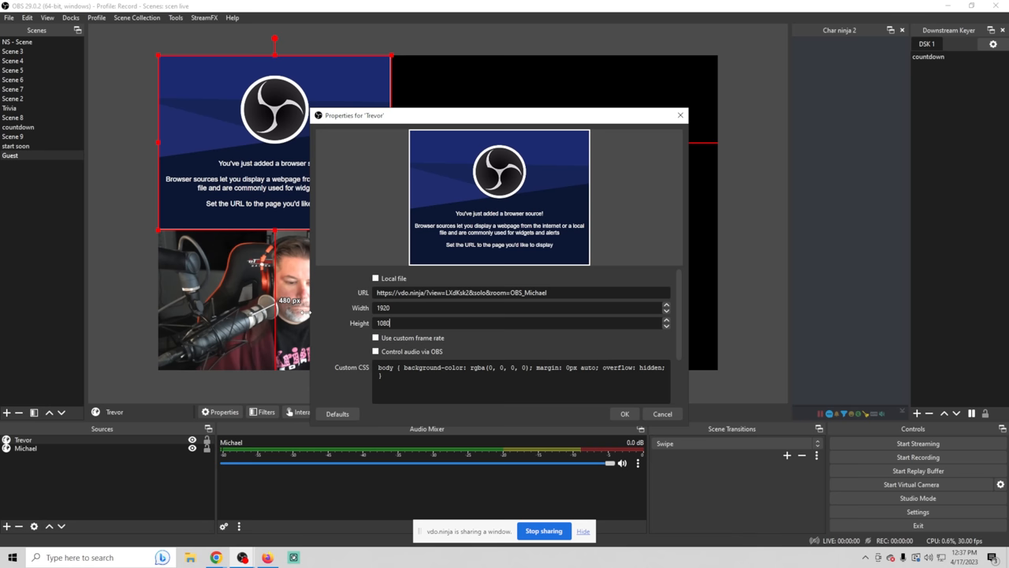
{"action": "left_click", "coordinate": [624, 413]}
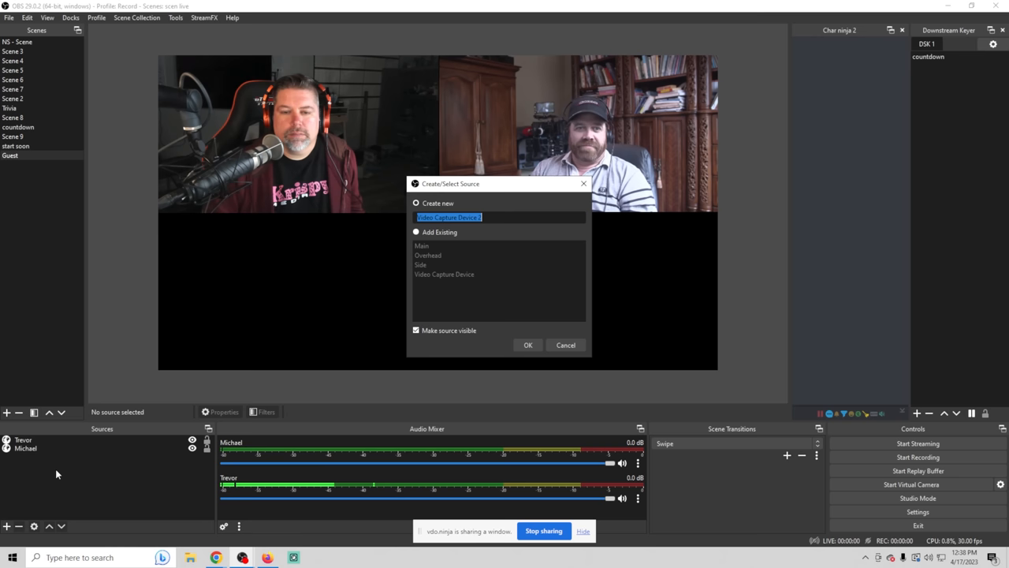
Step: Add the existing Main camera source and fit it into the bottom-left quadrant
{"action": "left_click", "coordinate": [527, 343]}
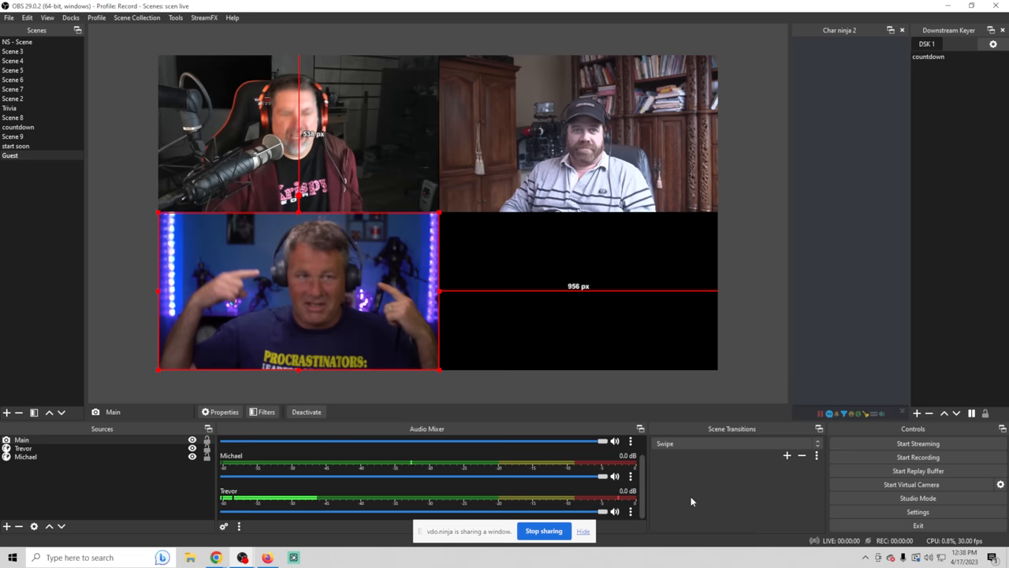
{"action": "left_click", "coordinate": [9, 156]}
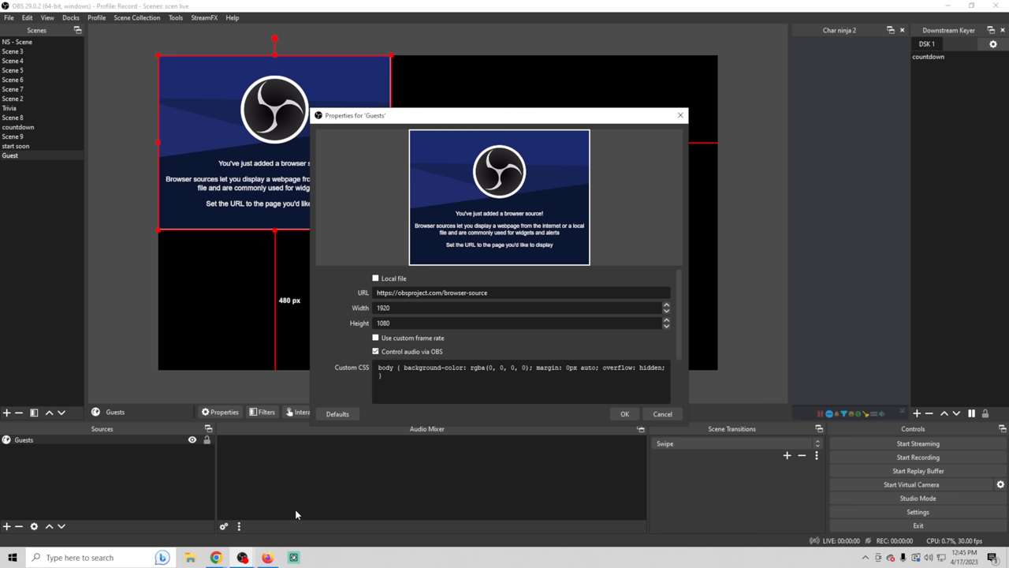
{"action": "type", "text": "https://vdo.ninja/?scene&room=OBS_Michael"}
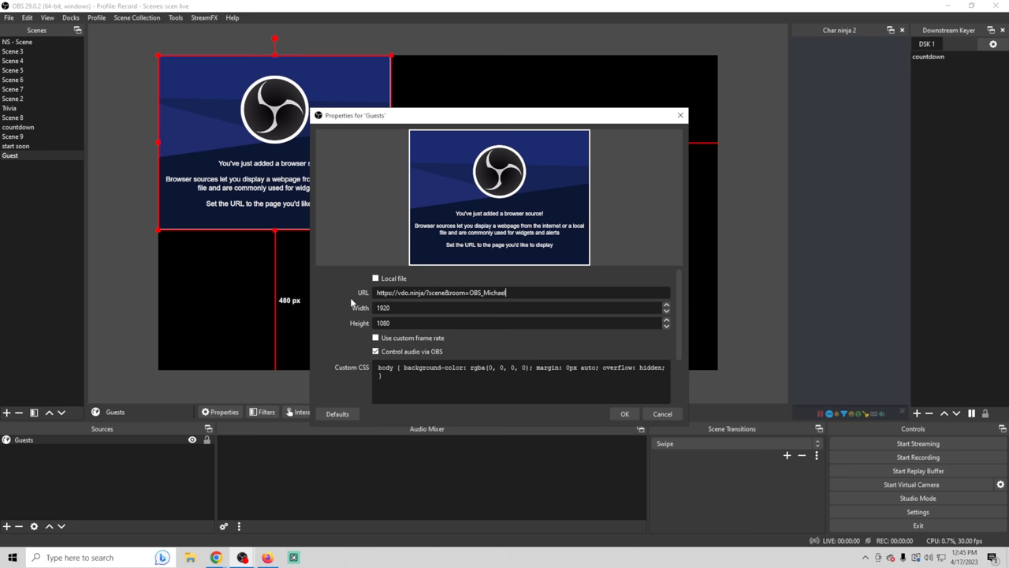
{"action": "left_click", "coordinate": [624, 413]}
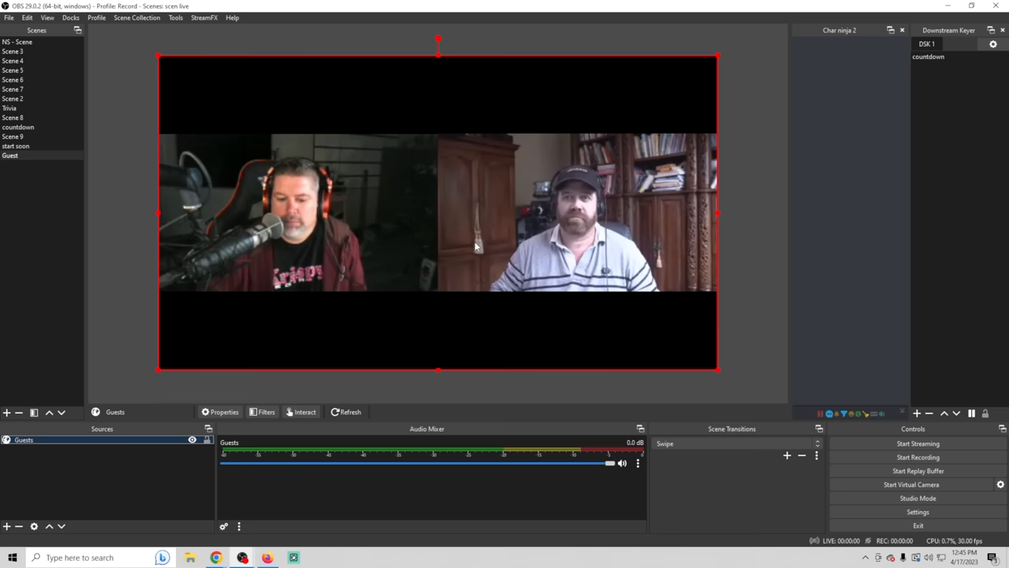